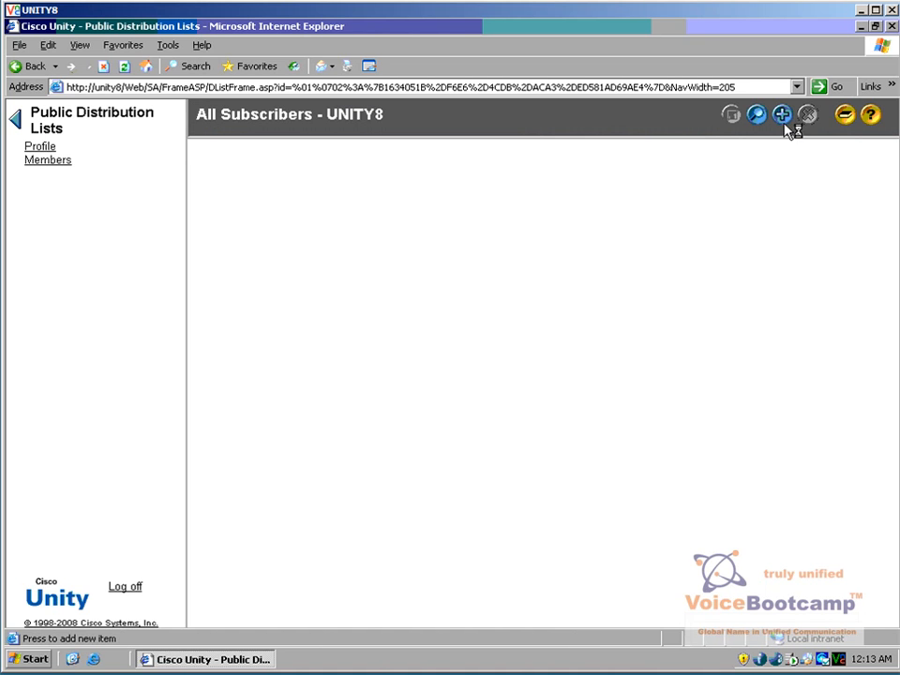
# - Add a public distribution list named 'Employee' based on All Subscribers - UNITY8
pyautogui.click(781, 115)
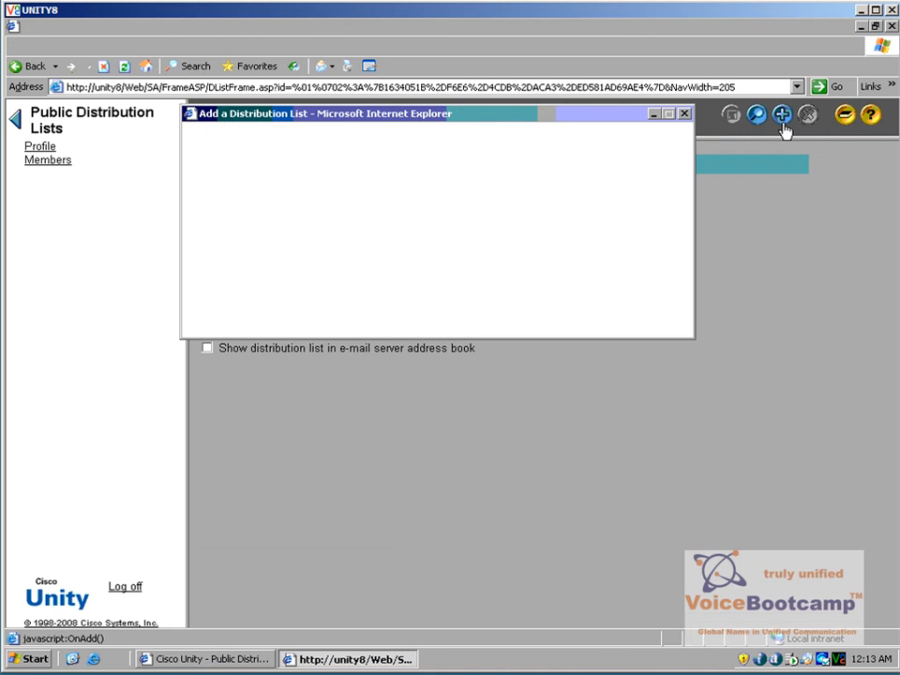
pyautogui.write('Employee')
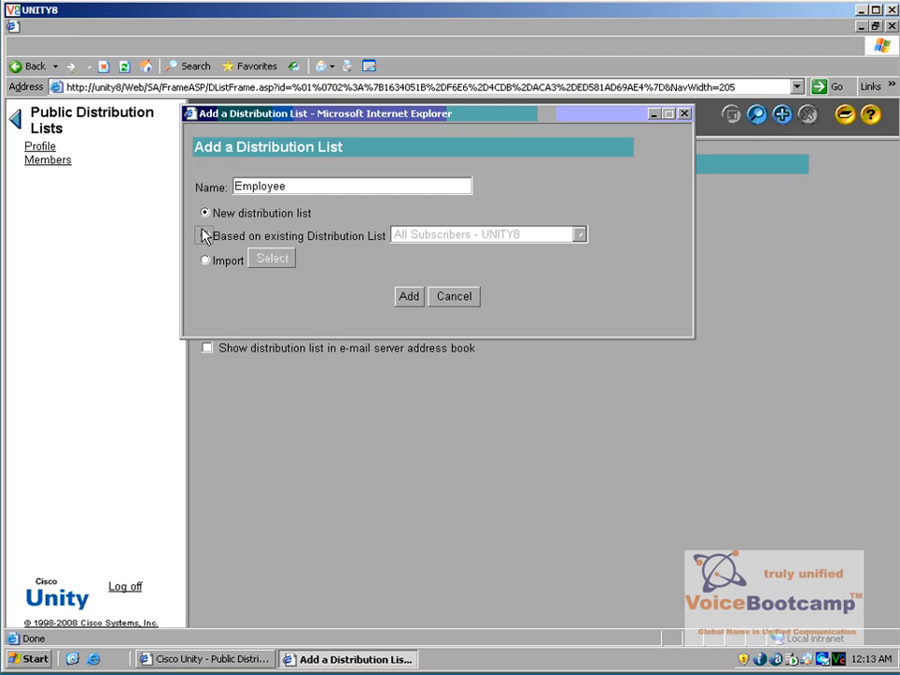
pyautogui.click(578, 234)
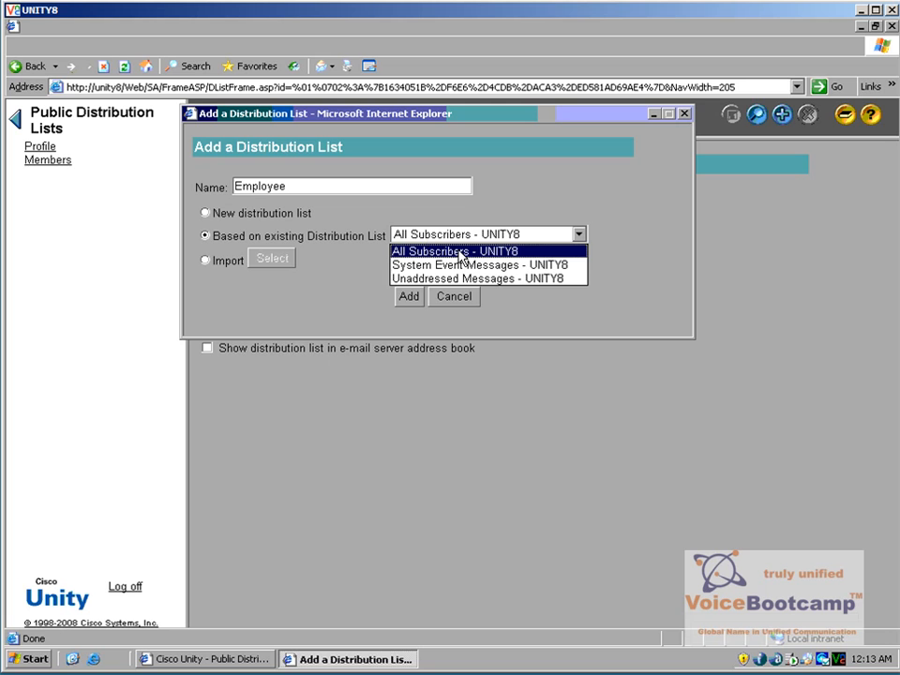
pyautogui.click(455, 250)
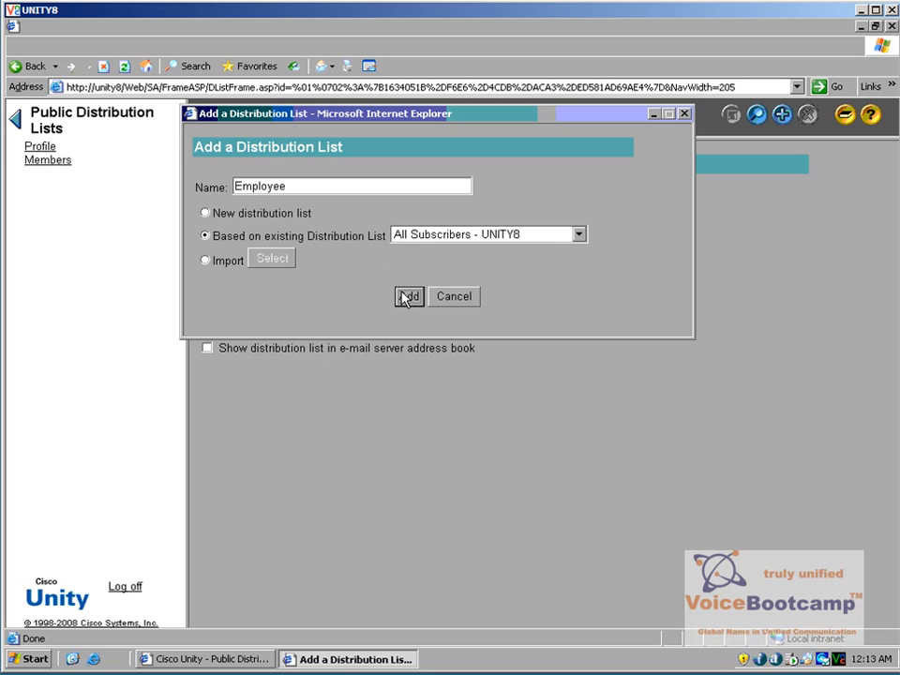
pyautogui.click(409, 296)
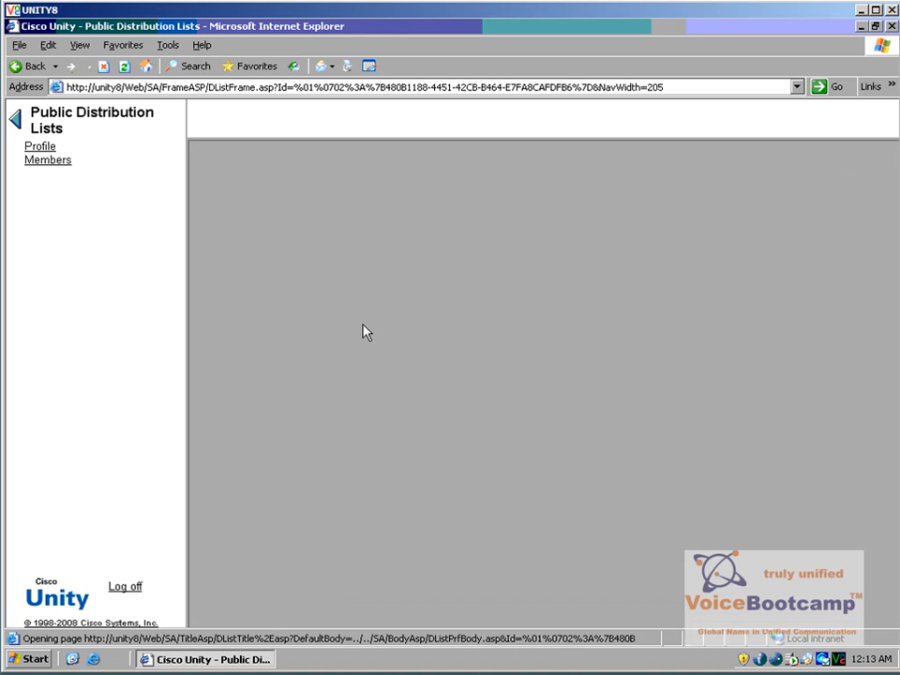
# - Enter extension 8989 for the Employee list and save the profile
pyautogui.click(39, 145)
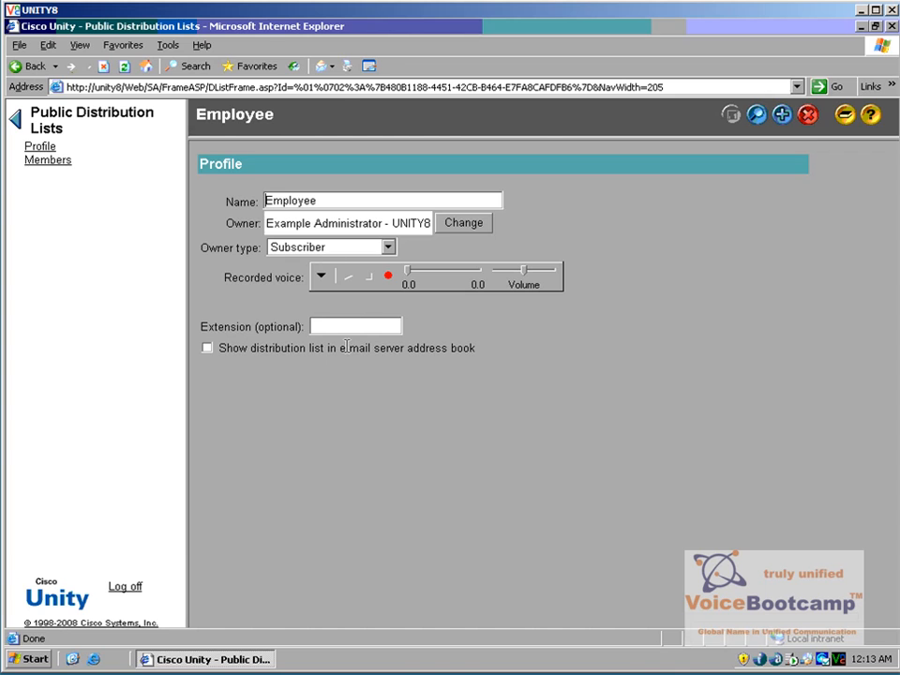
pyautogui.write('898')
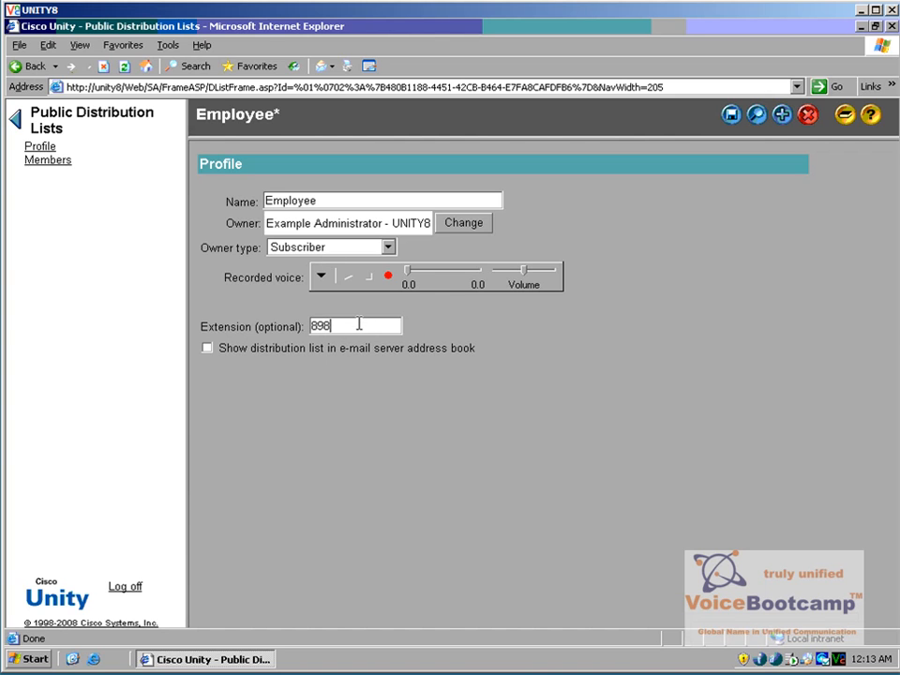
pyautogui.write('9')
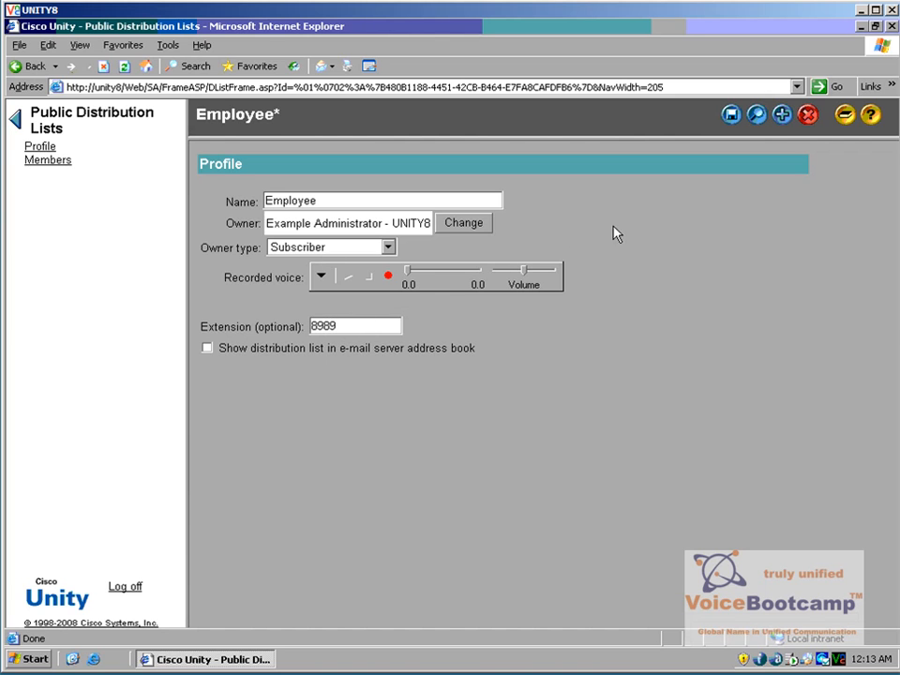
pyautogui.moveTo(106, 169)
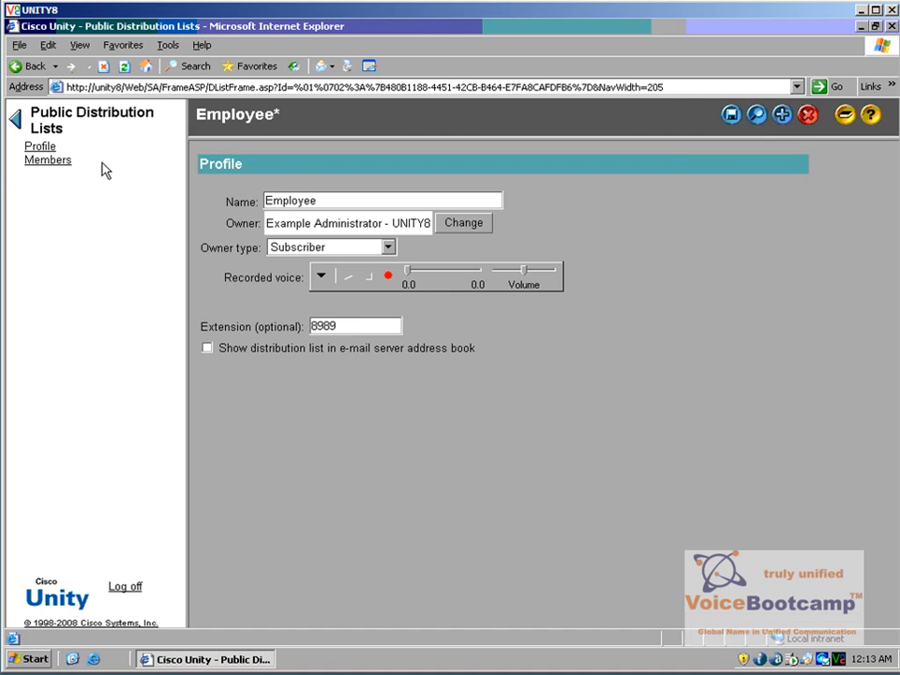
pyautogui.click(731, 115)
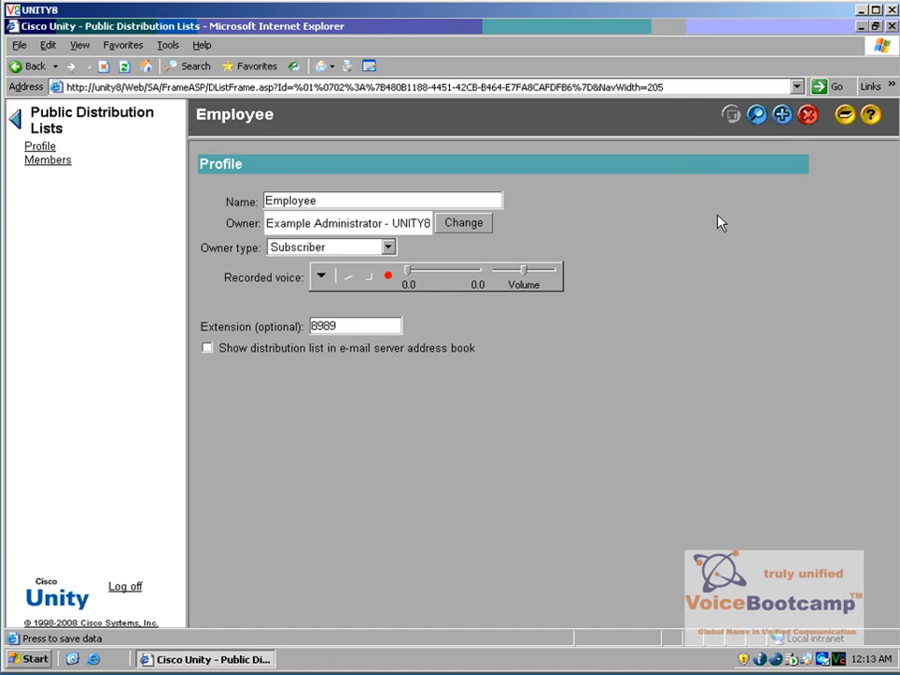
pyautogui.moveTo(47, 159)
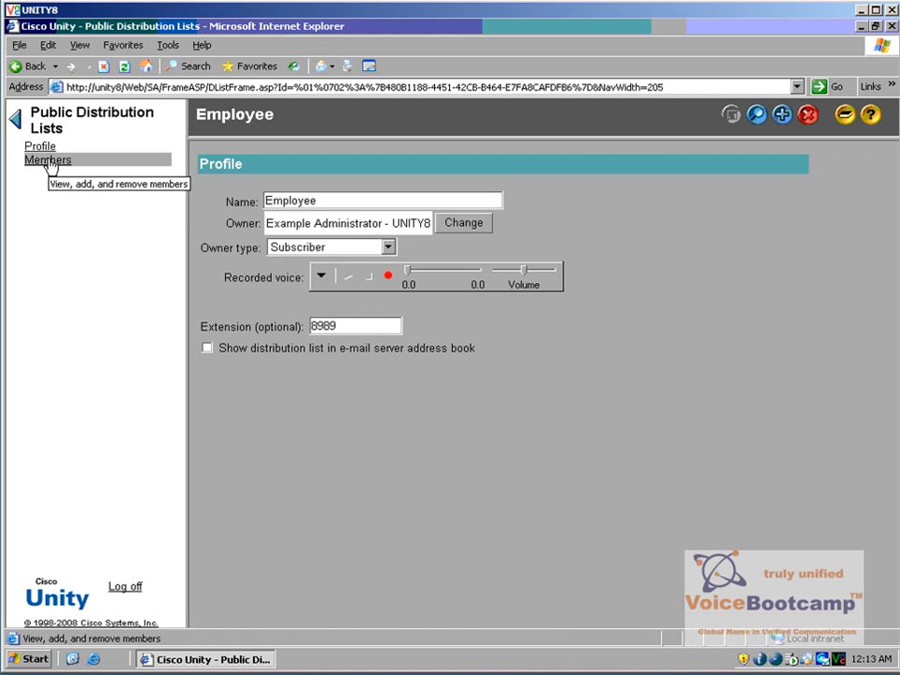
pyautogui.click(47, 159)
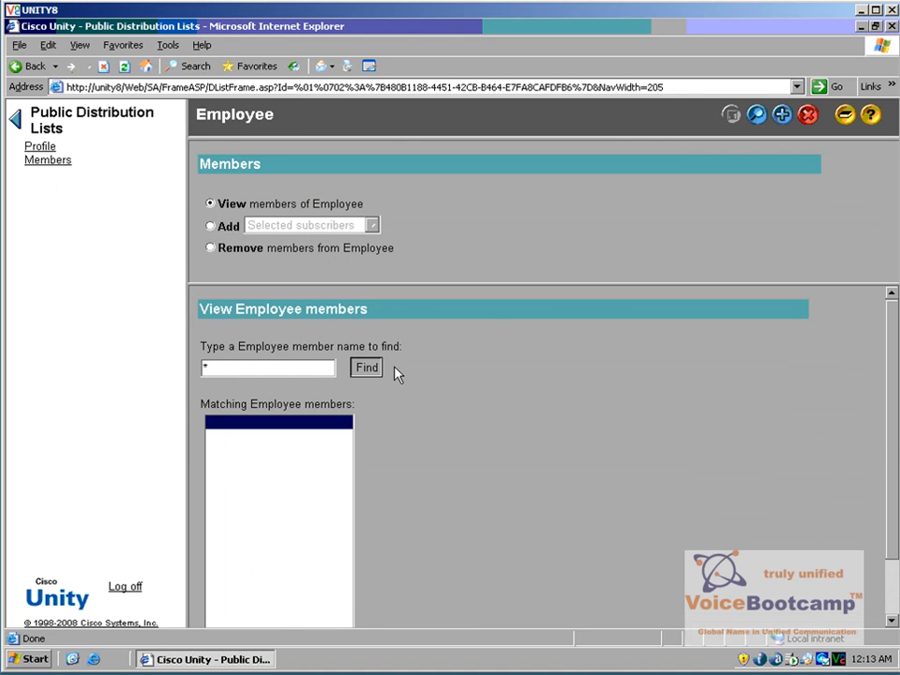
pyautogui.click(365, 366)
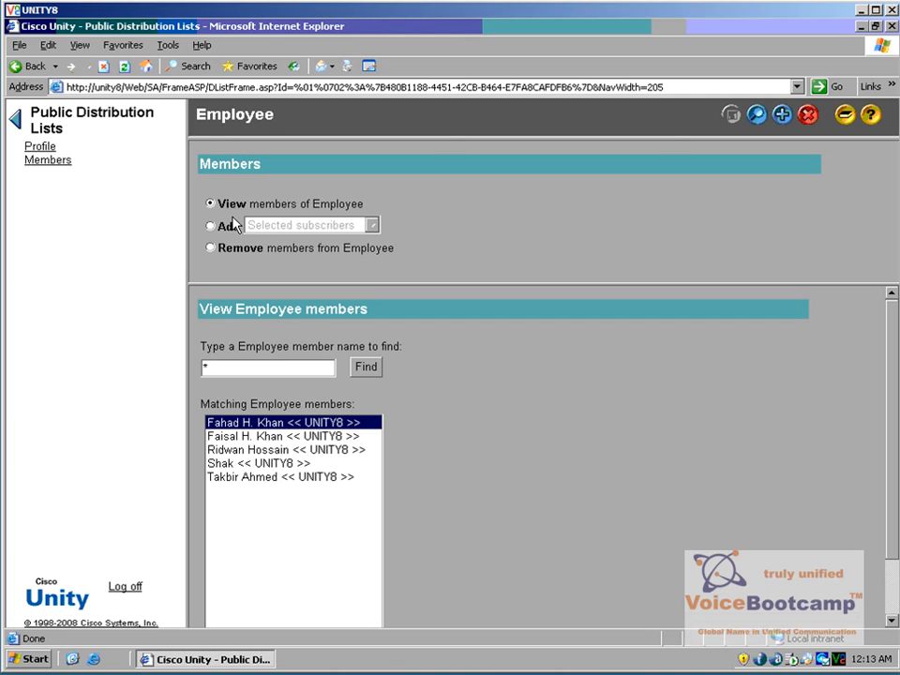
pyautogui.moveTo(290, 437)
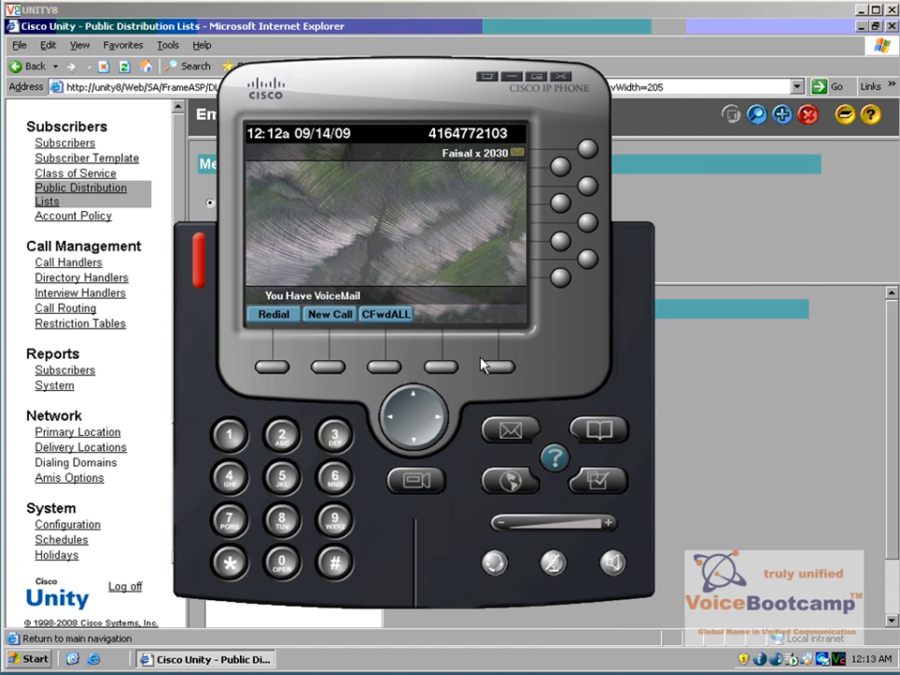
# - Call VoiceMail at 3300, enter the menu digits, and choose to send a message
pyautogui.click(510, 429)
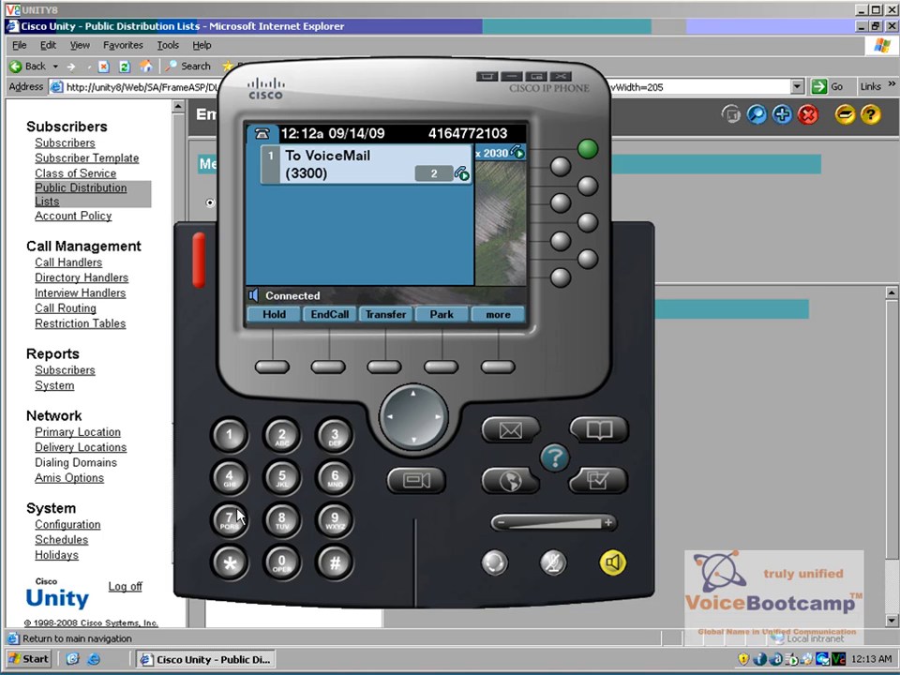
pyautogui.click(334, 562)
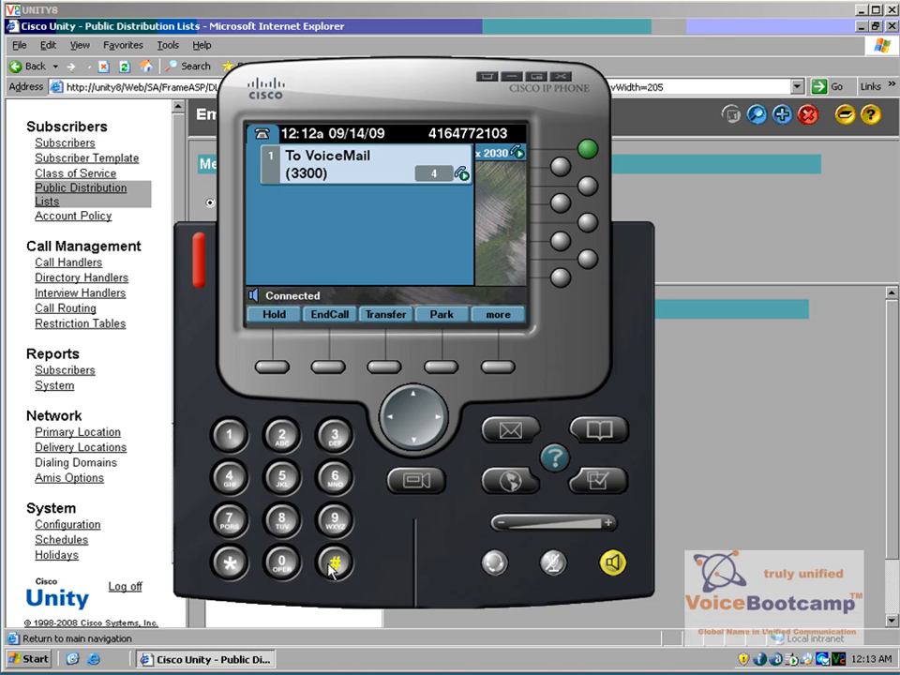
pyautogui.click(334, 562)
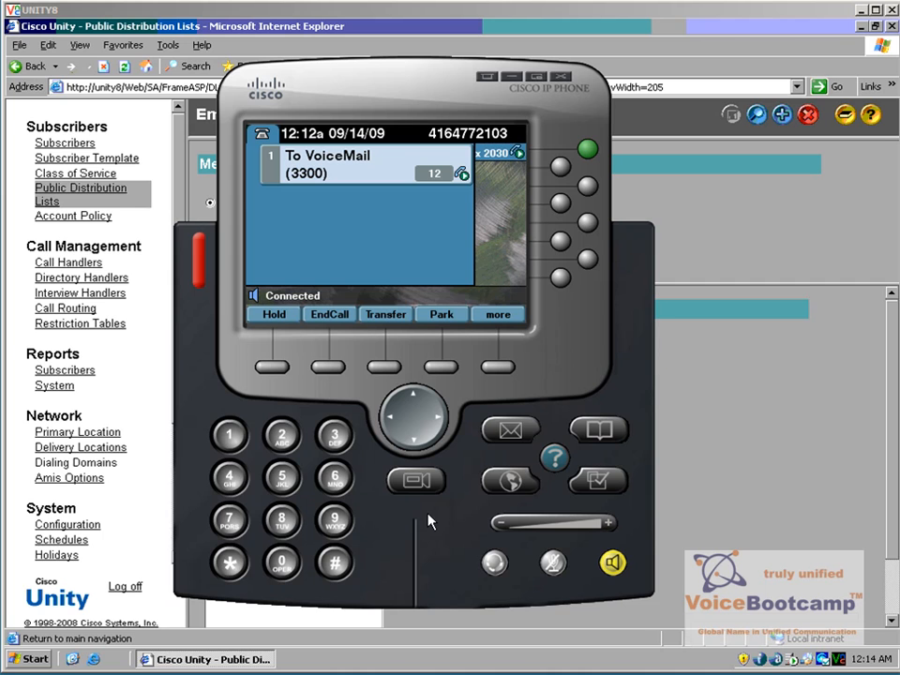
pyautogui.click(282, 434)
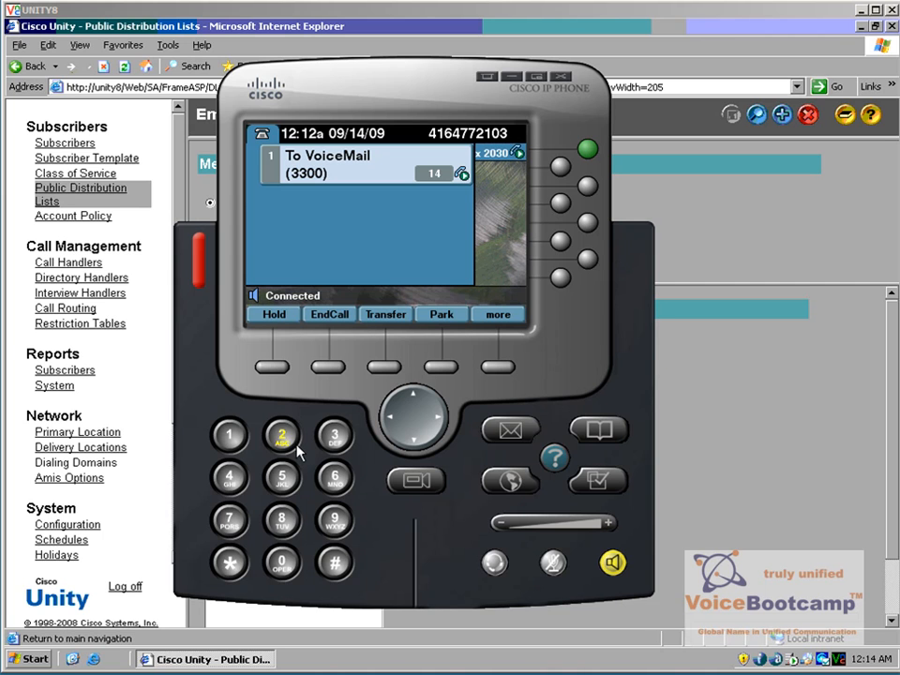
pyautogui.moveTo(471, 502)
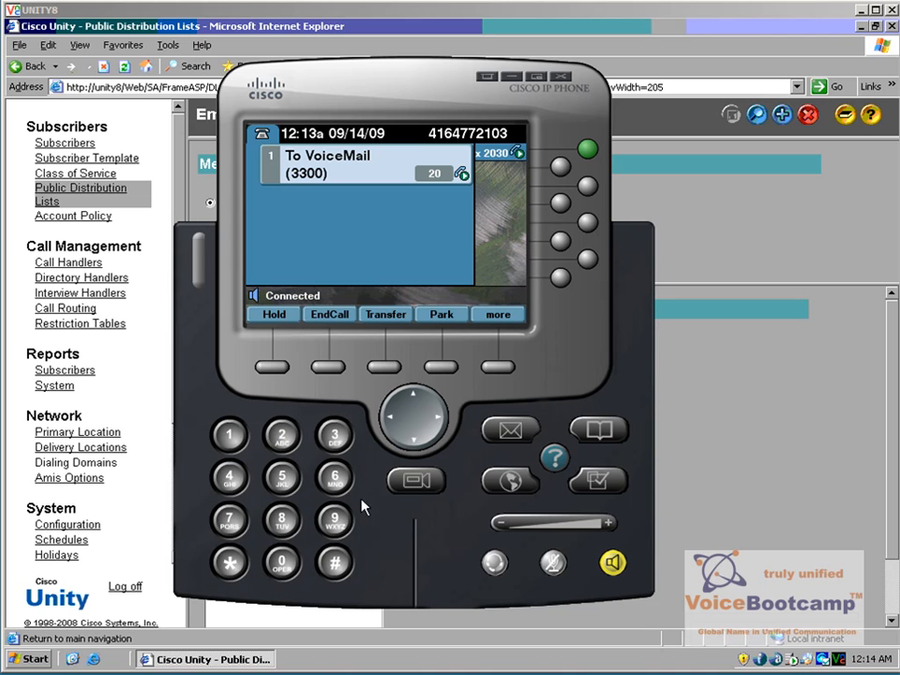
pyautogui.moveTo(405, 174)
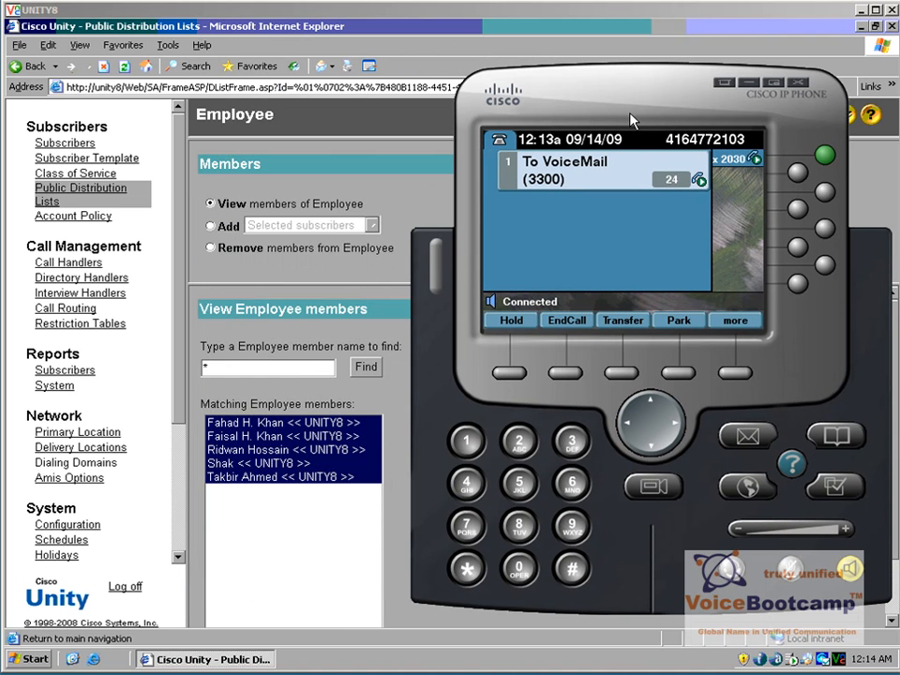
# - Move the softphone back and key in the distribution list's extension as the recipient
pyautogui.moveTo(633, 120); pyautogui.dragTo(434, 142)
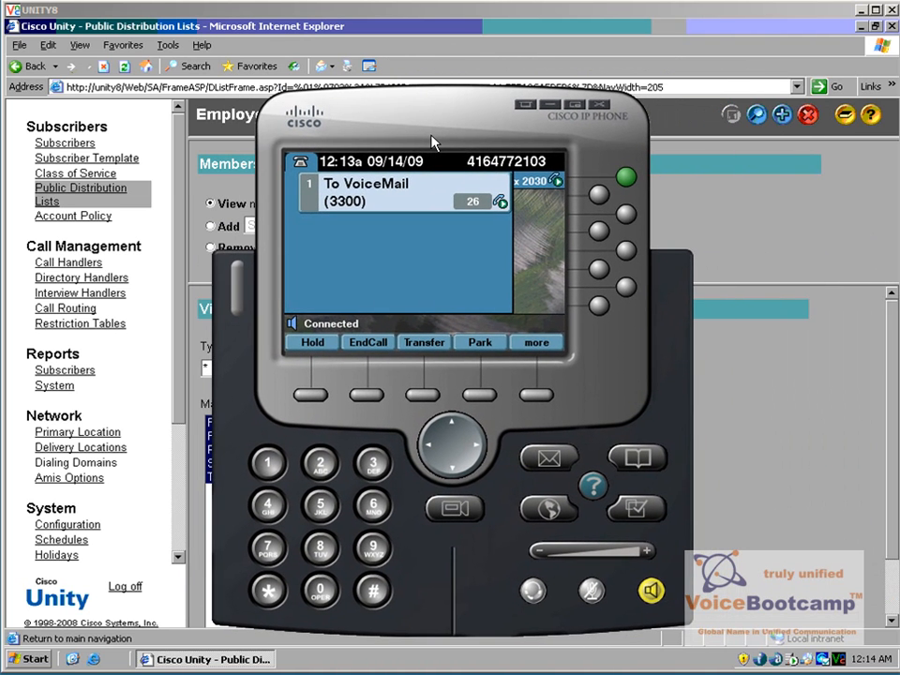
pyautogui.click(319, 504)
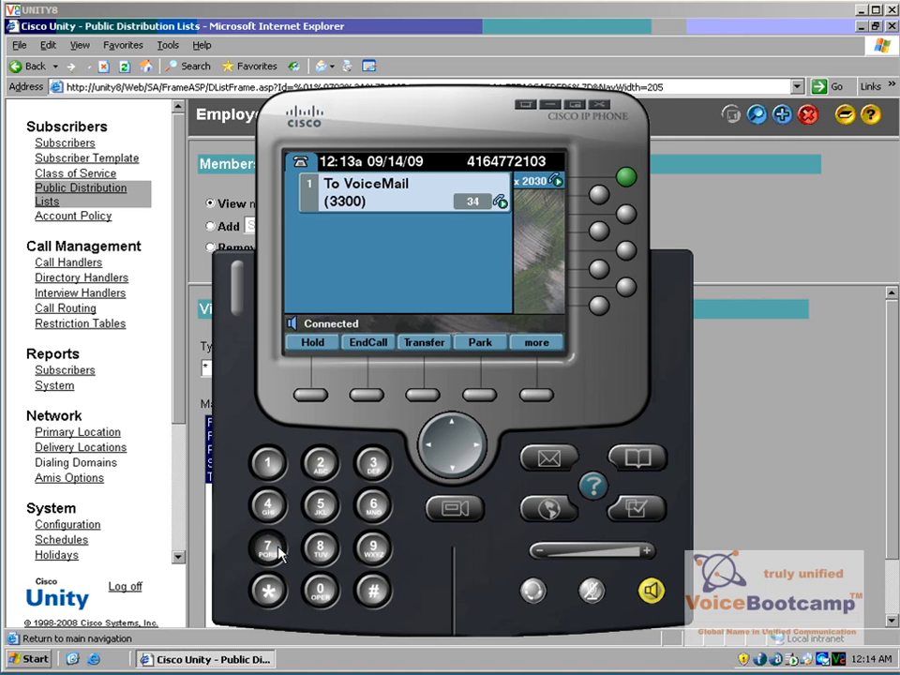
pyautogui.click(372, 505)
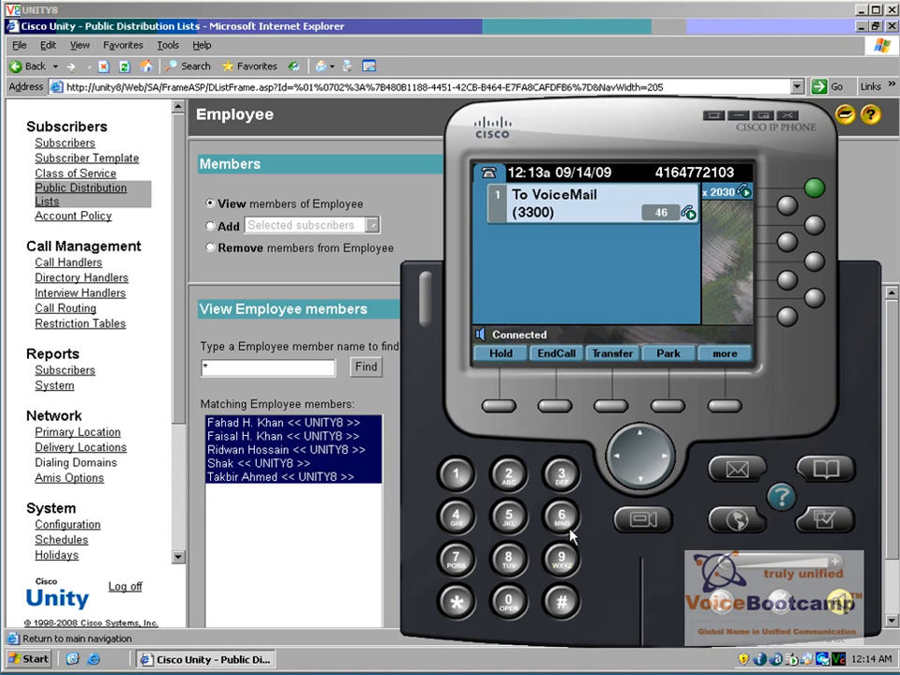
pyautogui.click(508, 517)
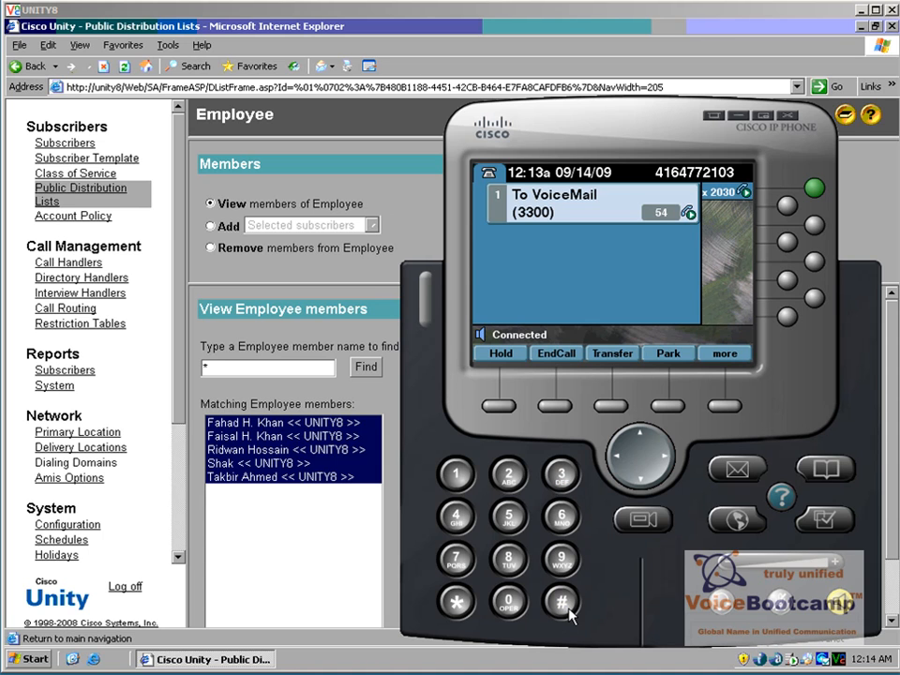
pyautogui.moveTo(575, 359)
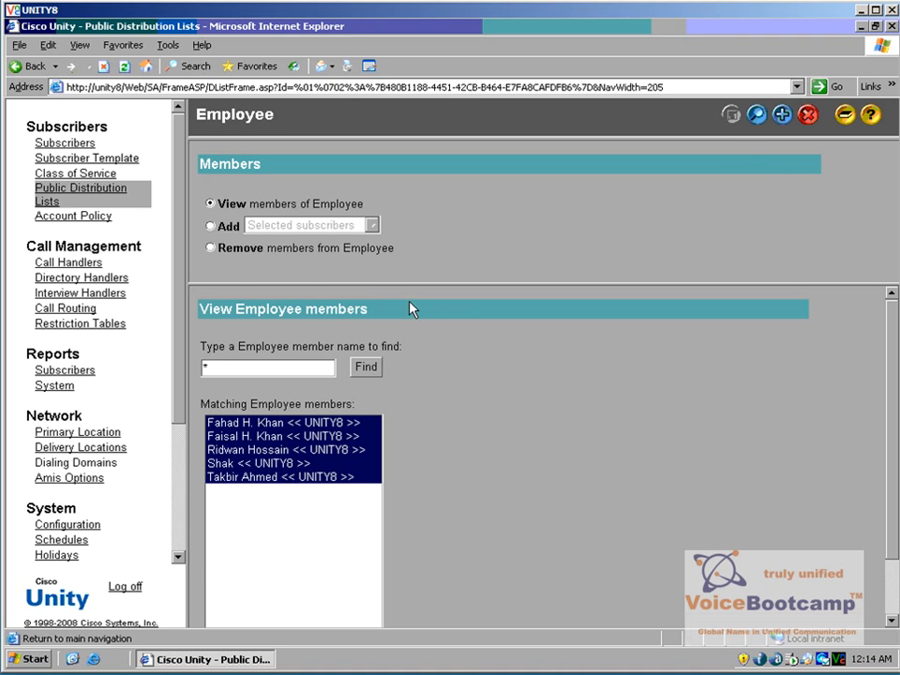
pyautogui.moveTo(85, 194)
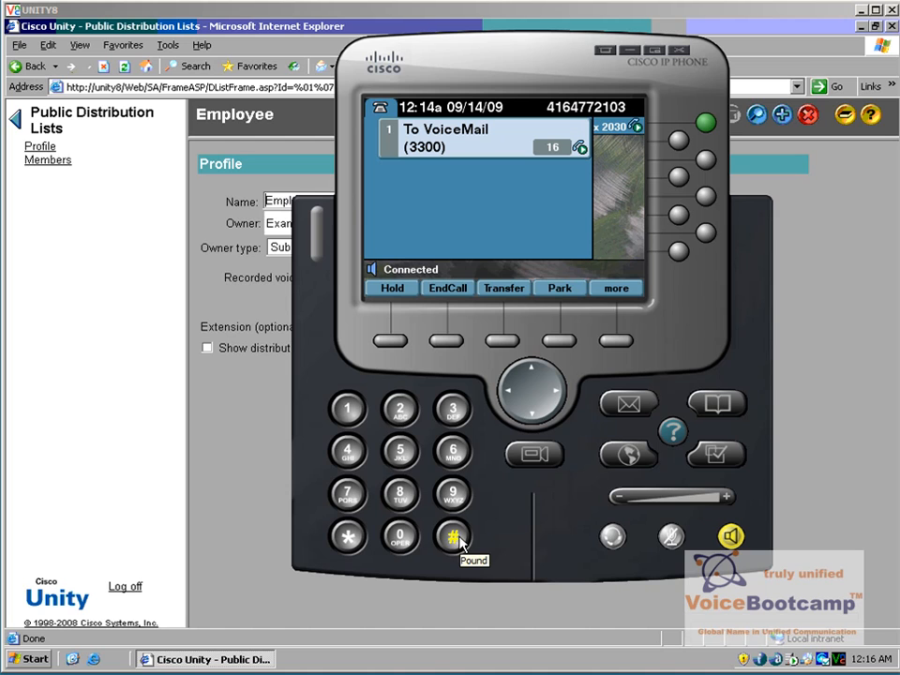
# - Accept the entered Employee list address with # on the keypad
pyautogui.click(452, 536)
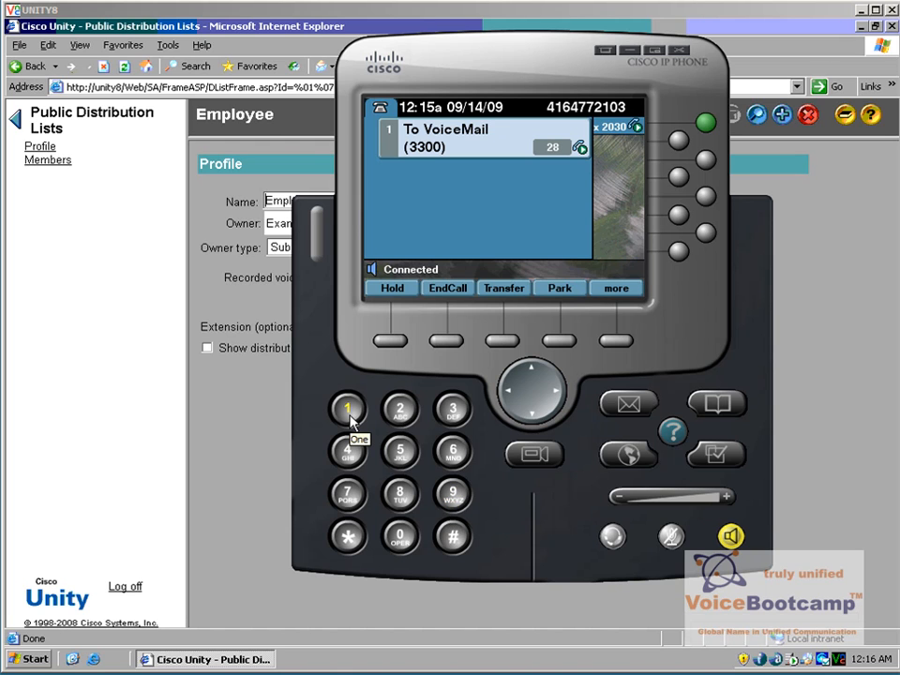
pyautogui.moveTo(451, 537)
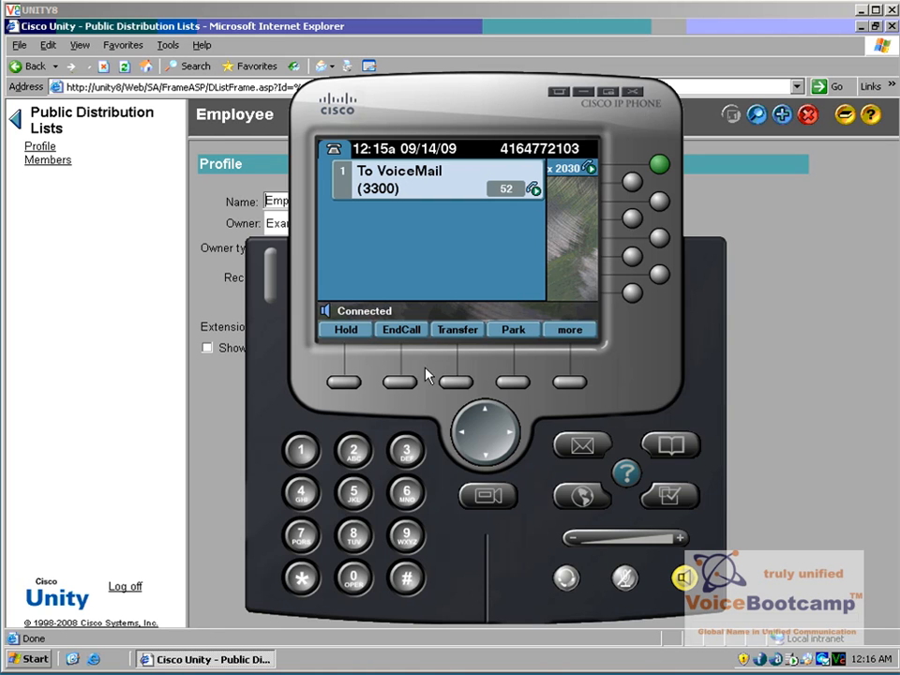
# - Hang up the voicemail call with EndCall, lighting the message-waiting indicator
pyautogui.click(401, 330)
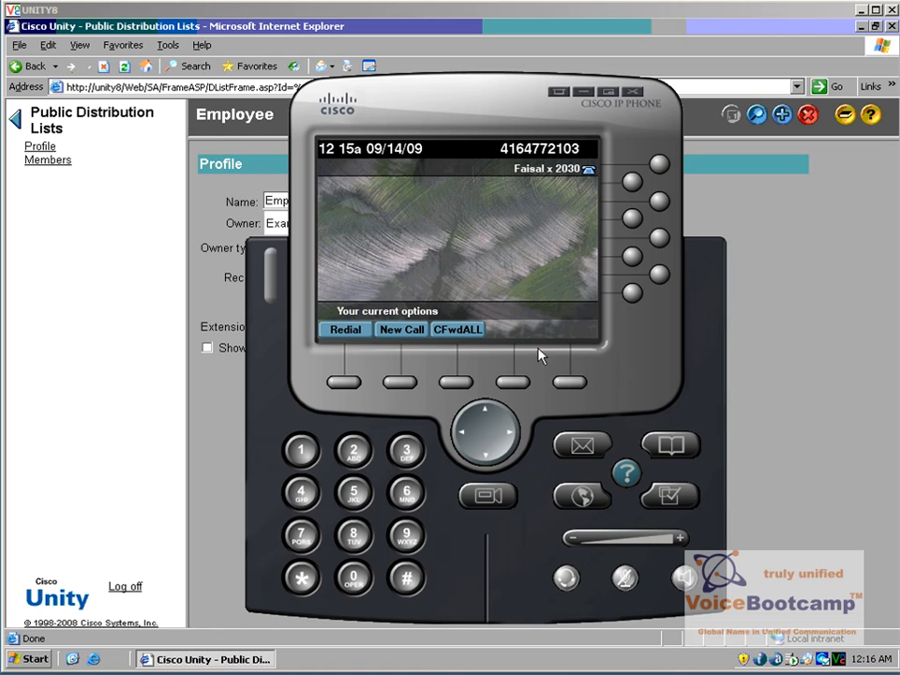
pyautogui.moveTo(497, 56)
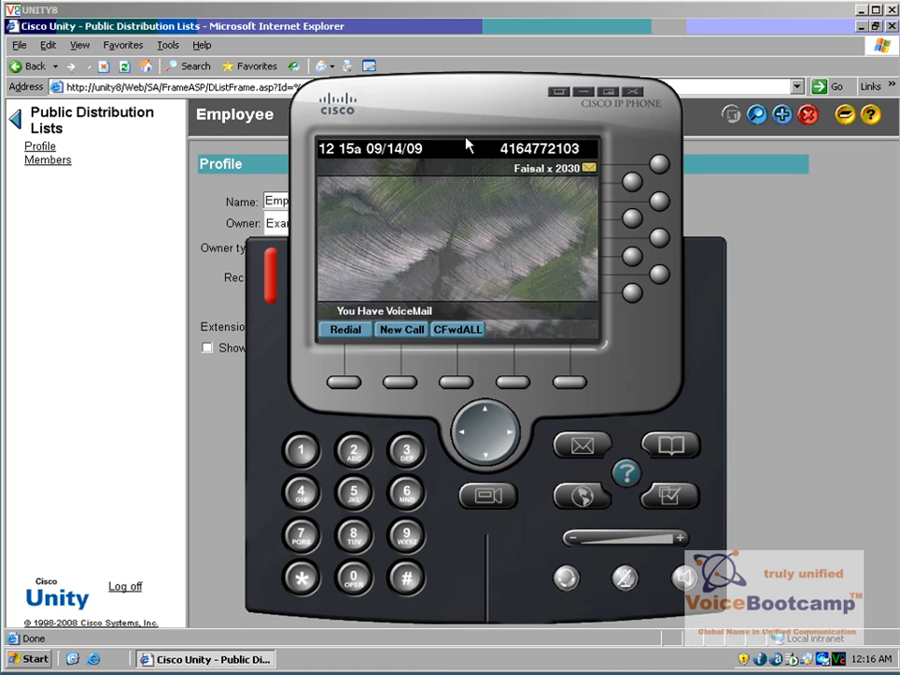
pyautogui.moveTo(419, 284)
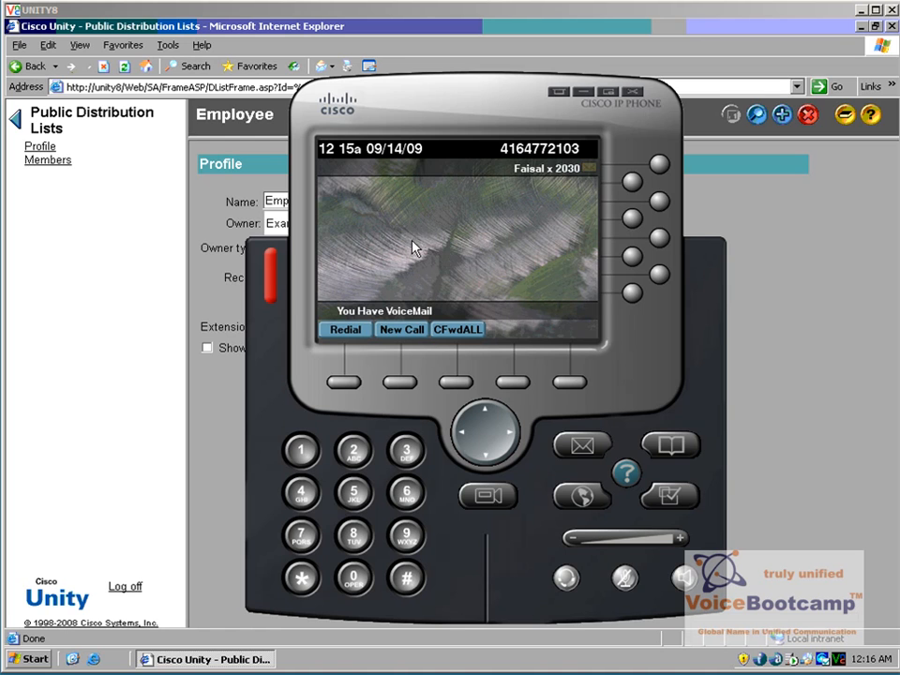
pyautogui.moveTo(422, 249)
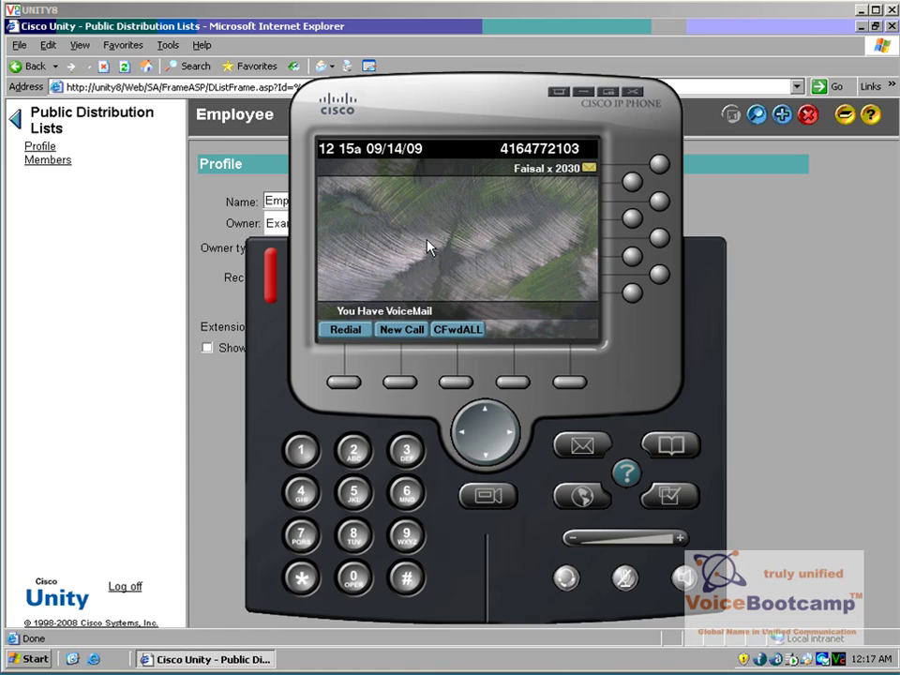
pyautogui.moveTo(445, 287)
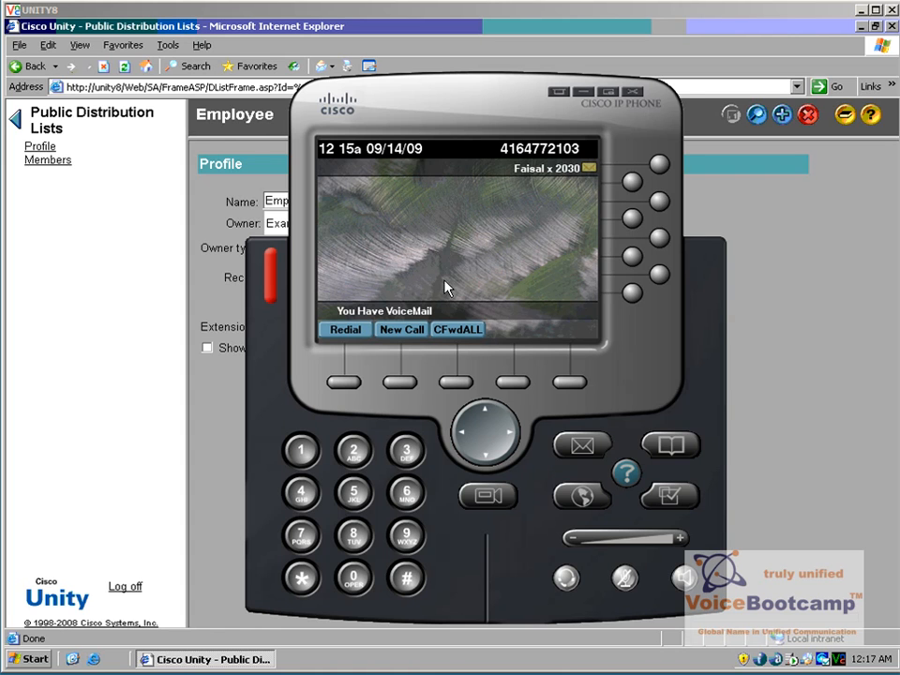